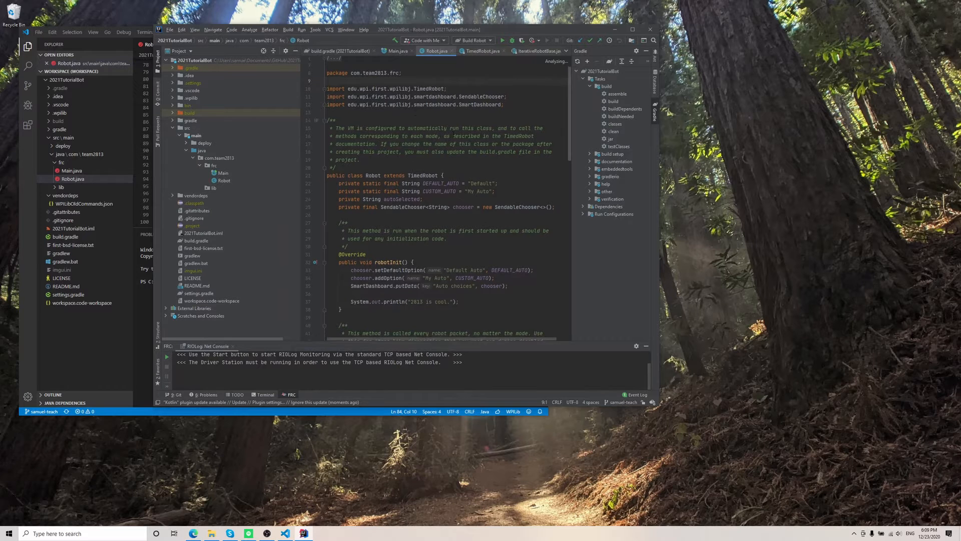
# Step: Scroll through Robot.java in IntelliJ to review the teleop cycle-counting code
pyautogui.scroll(-3)
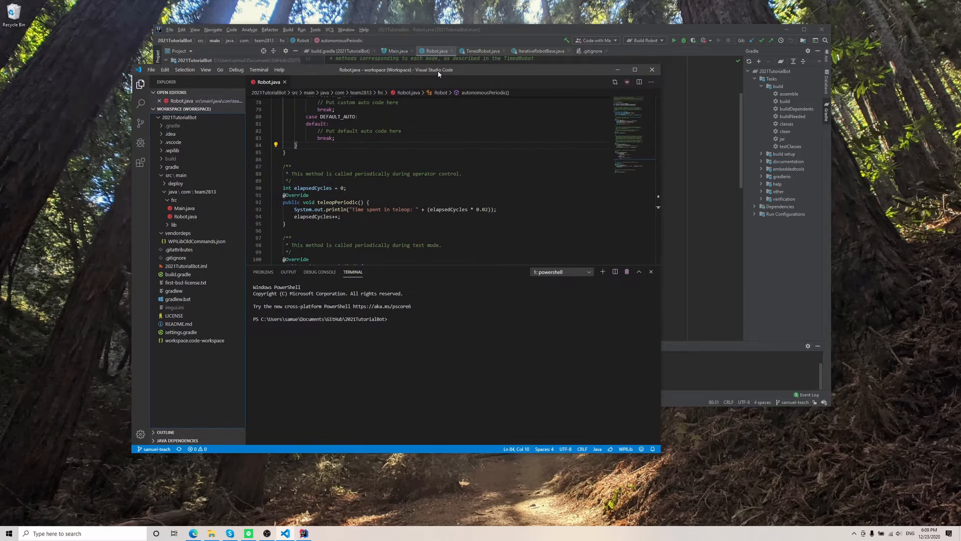
pyautogui.moveTo(626, 82)
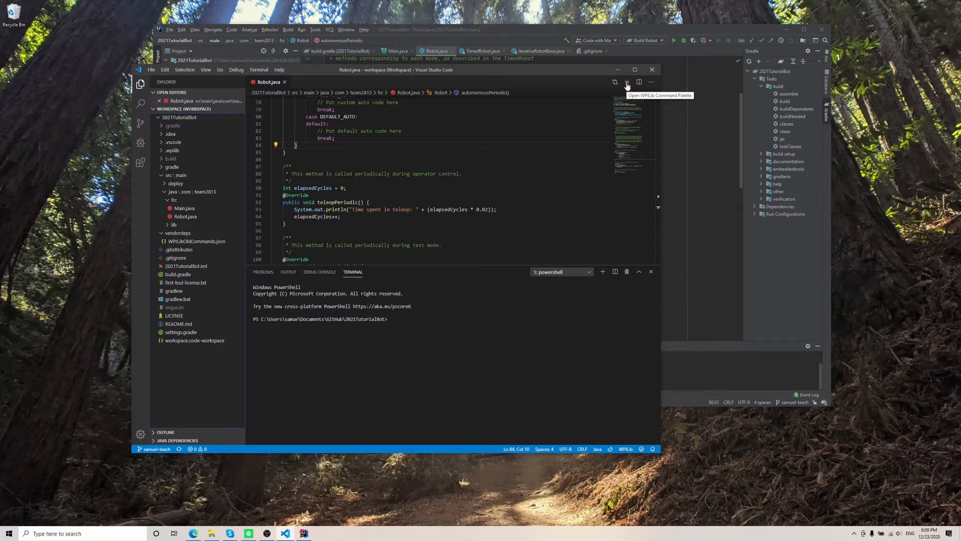
# Step: Run 'WPILib: Simulate Robot Code on Desktop' from the WPILib command list
pyautogui.click(626, 82)
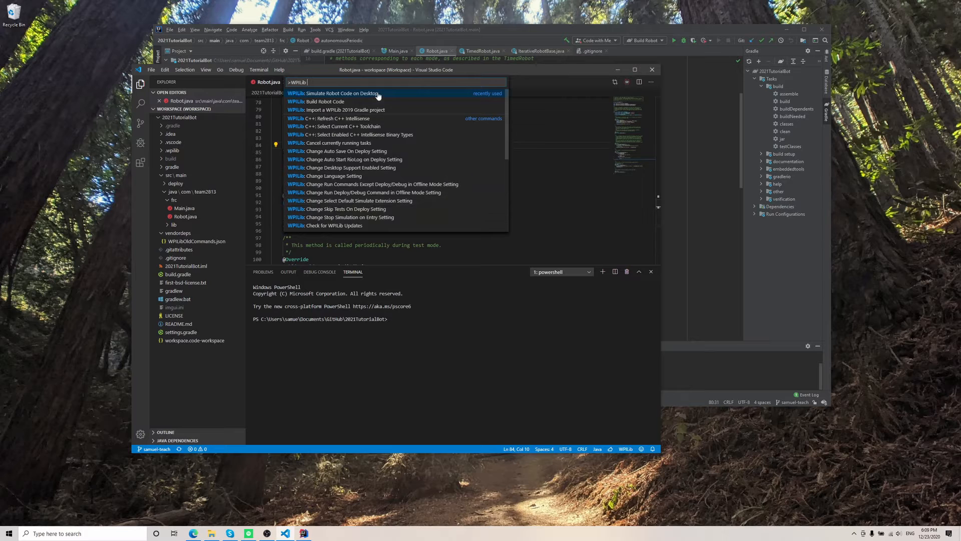
pyautogui.write('simulate')
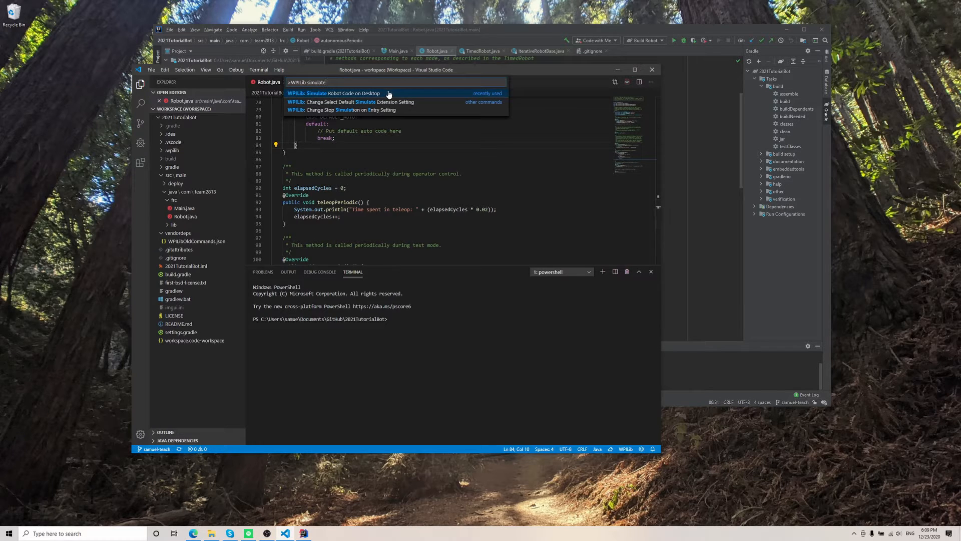
pyautogui.click(344, 93)
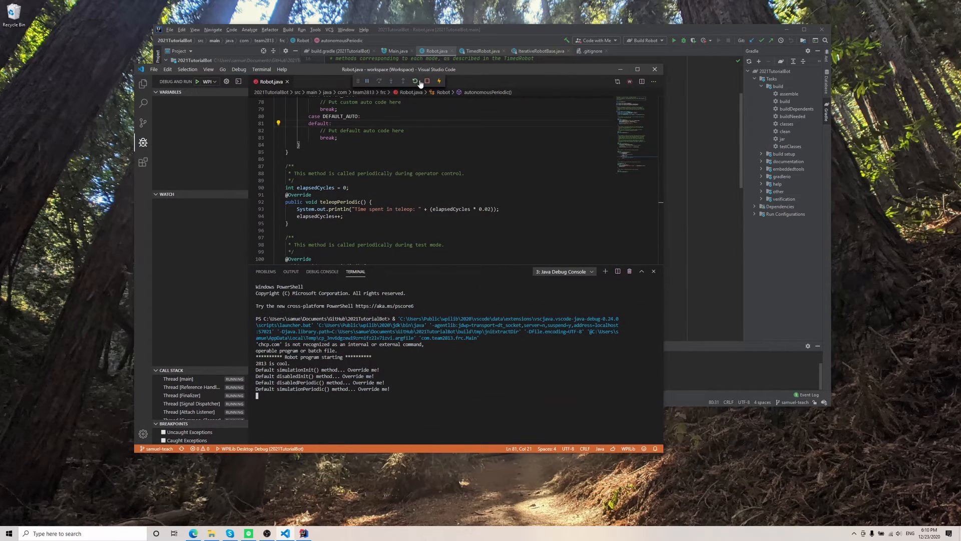
# Step: Restart the simulation with the halsim_gui.dll extension selected
pyautogui.click(419, 81)
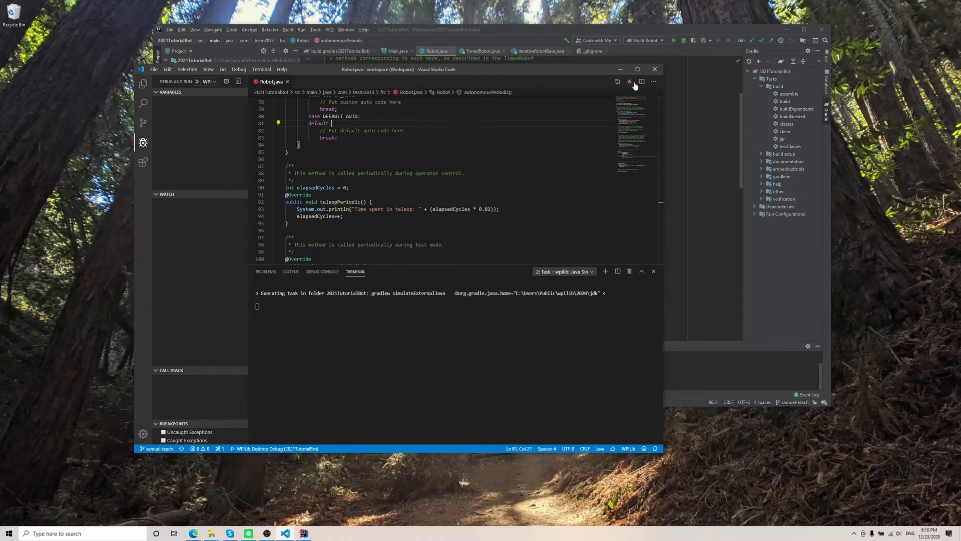
pyautogui.moveTo(414, 74)
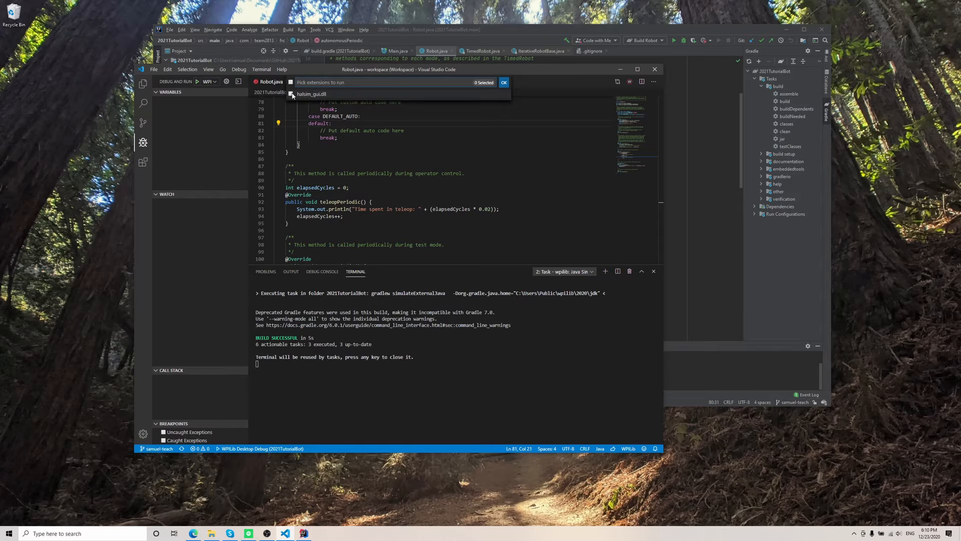
pyautogui.click(290, 94)
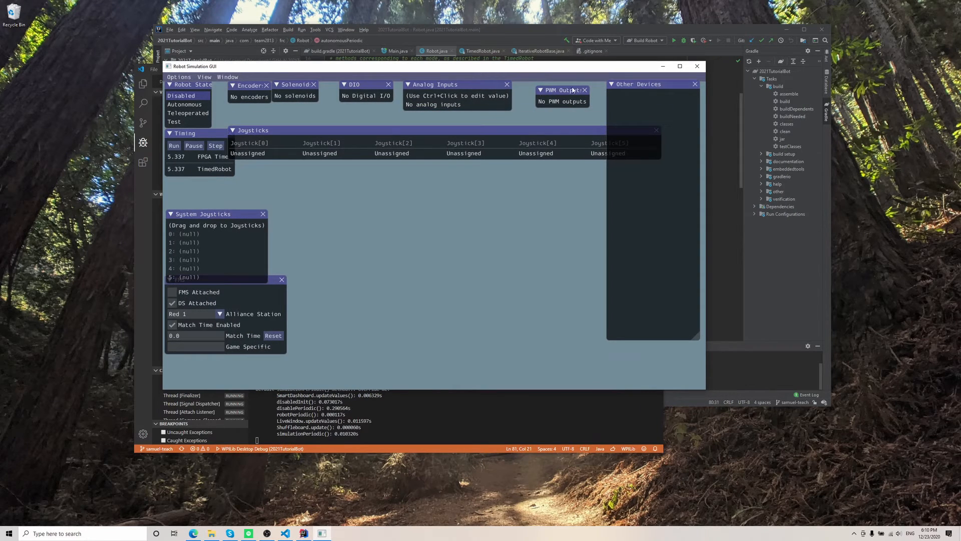
pyautogui.moveTo(533, 116)
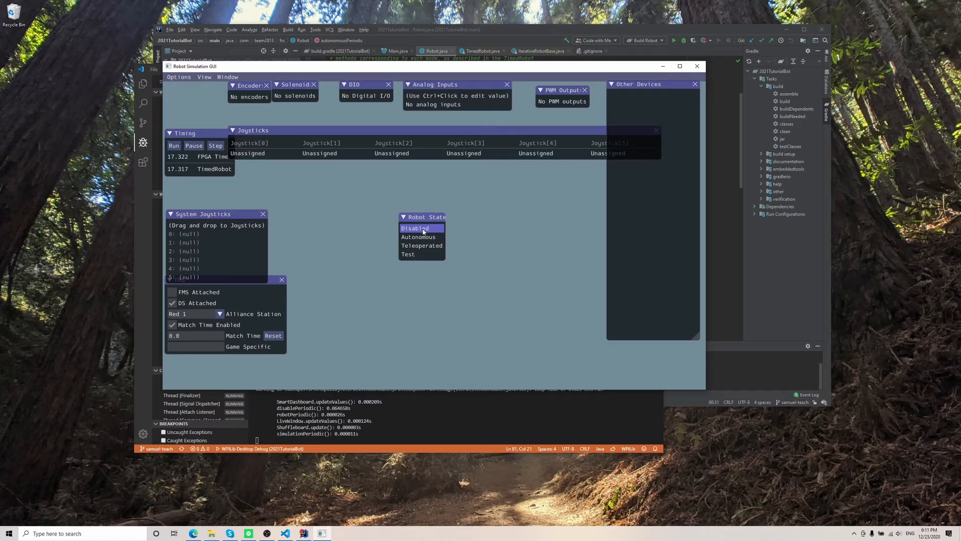
# Step: Move the Robot State panel into the open area and reposition the simulator window beside VS Code
pyautogui.click(419, 237)
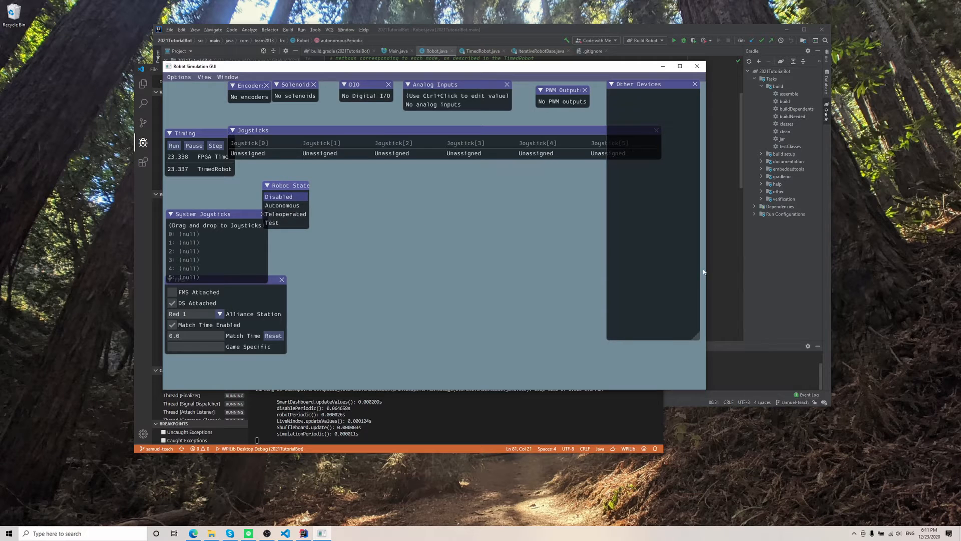
pyautogui.click(697, 66)
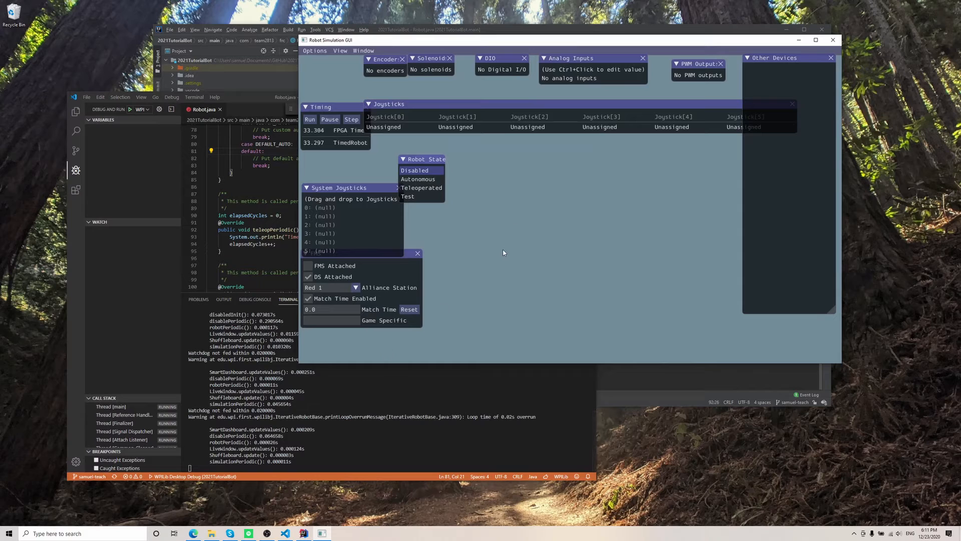
# Step: Switch the robot to Teleoperated, let it print teleop time, then set it to Disabled
pyautogui.click(422, 188)
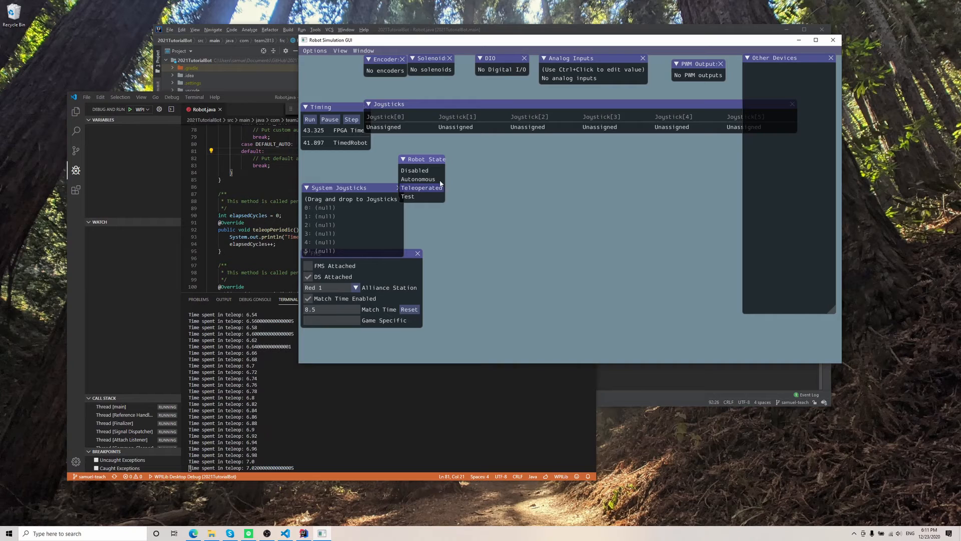
pyautogui.click(419, 170)
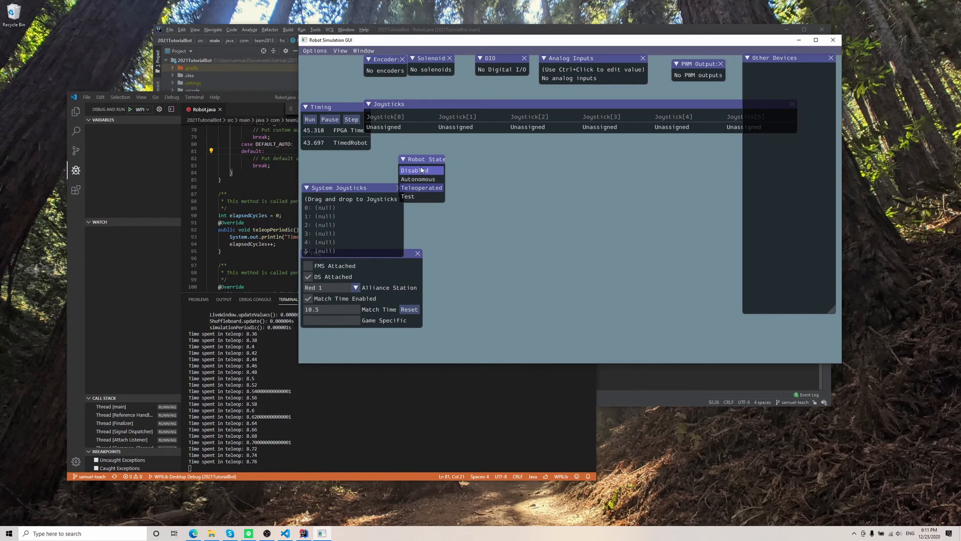
pyautogui.click(418, 179)
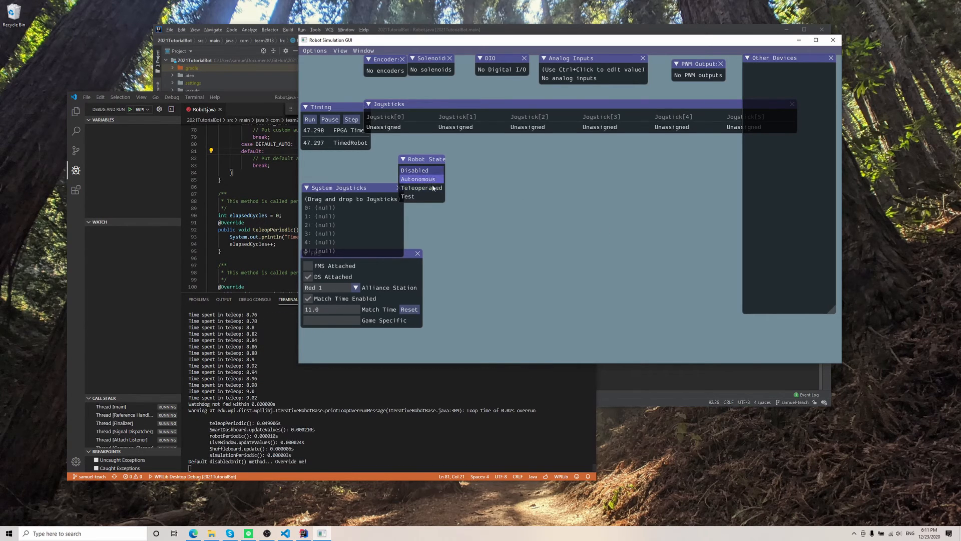
pyautogui.click(414, 170)
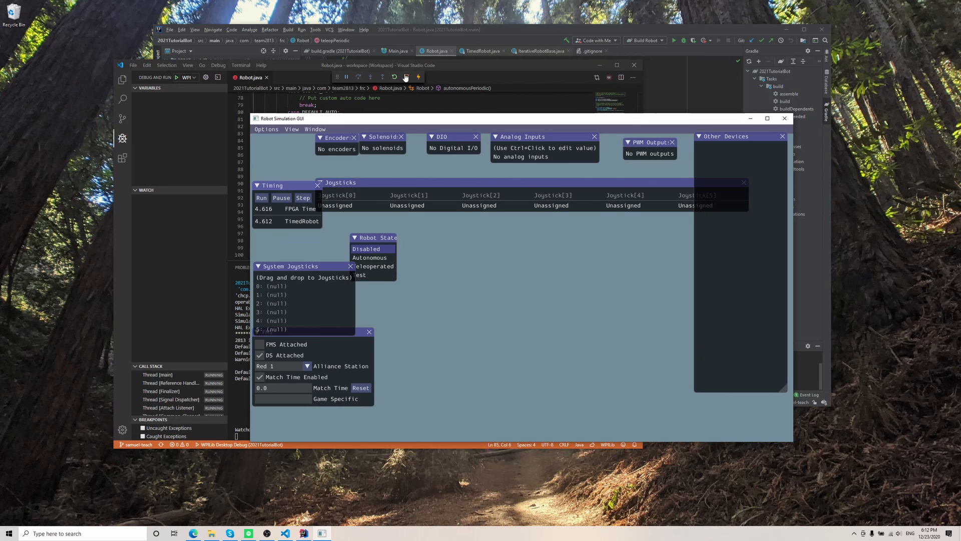
# Step: Stop the running robot simulation from the VS Code debug toolbar
pyautogui.click(418, 77)
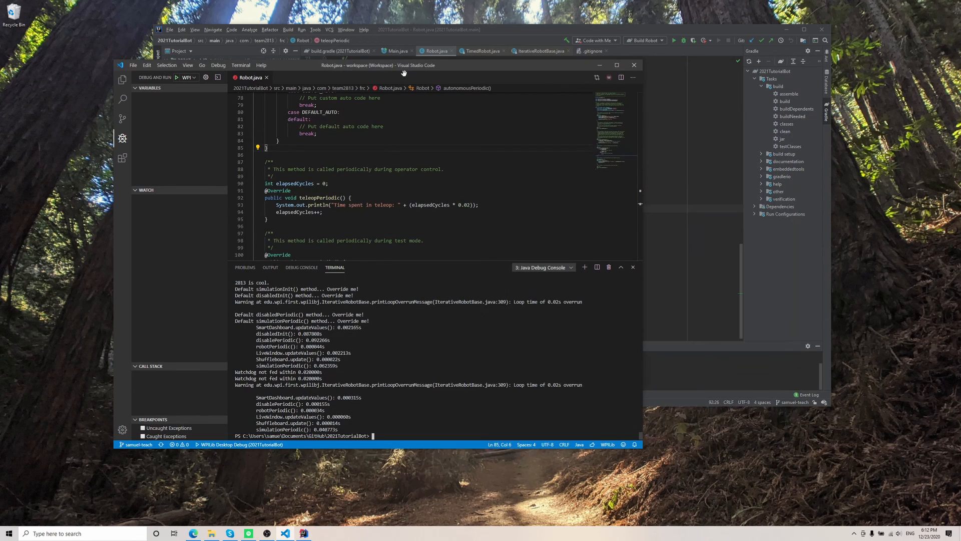